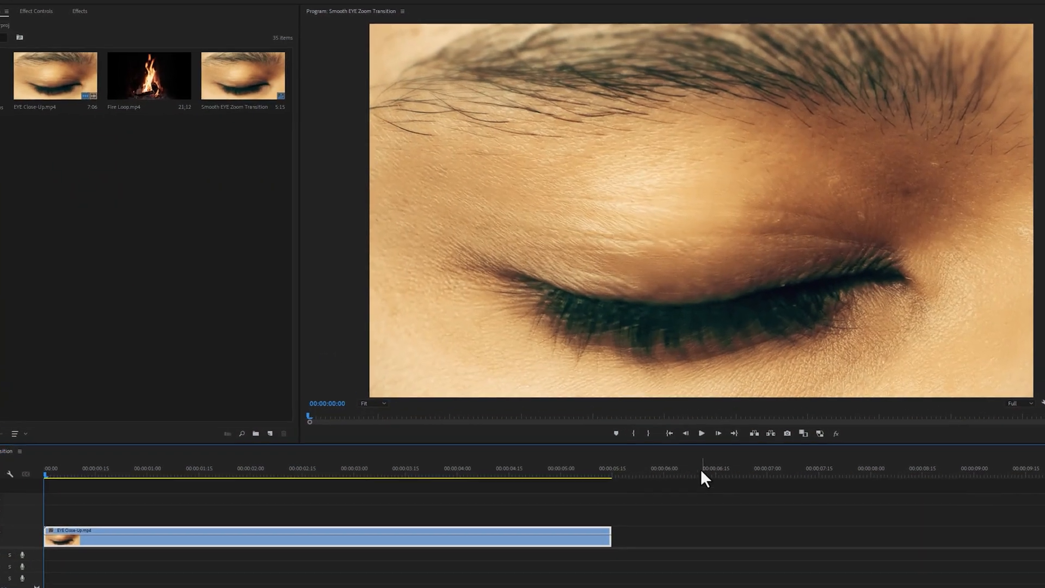
Preview the eye close-up opening, then select the EYE Close-Up clip on the timeline.
click(702, 437)
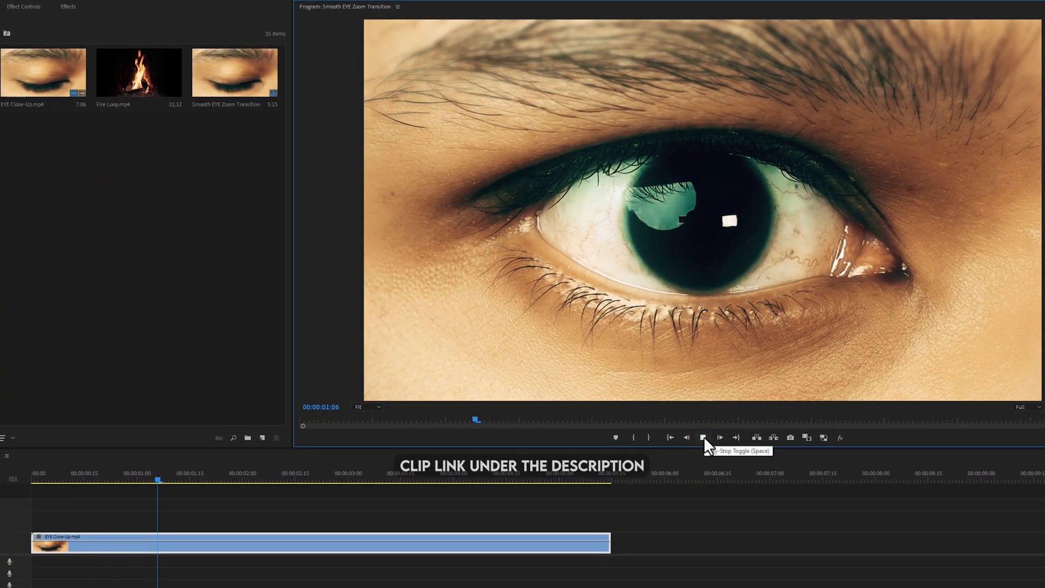
click(702, 438)
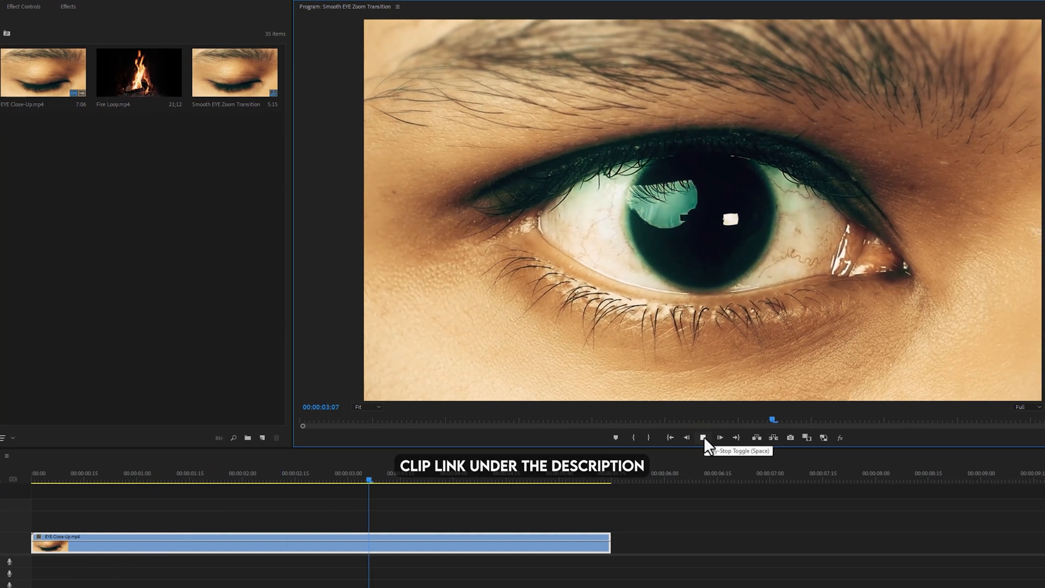
click(702, 437)
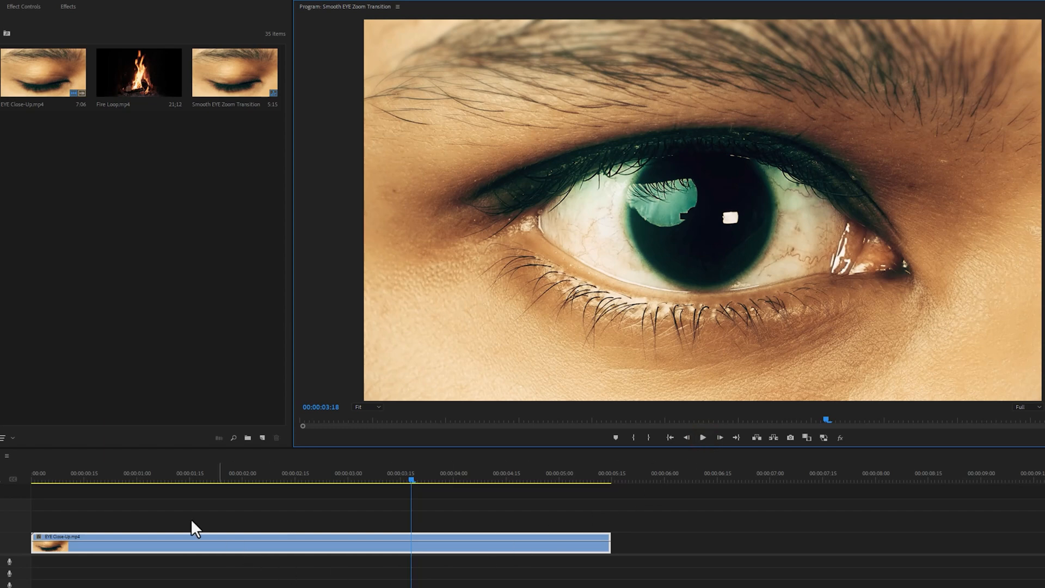
click(36, 480)
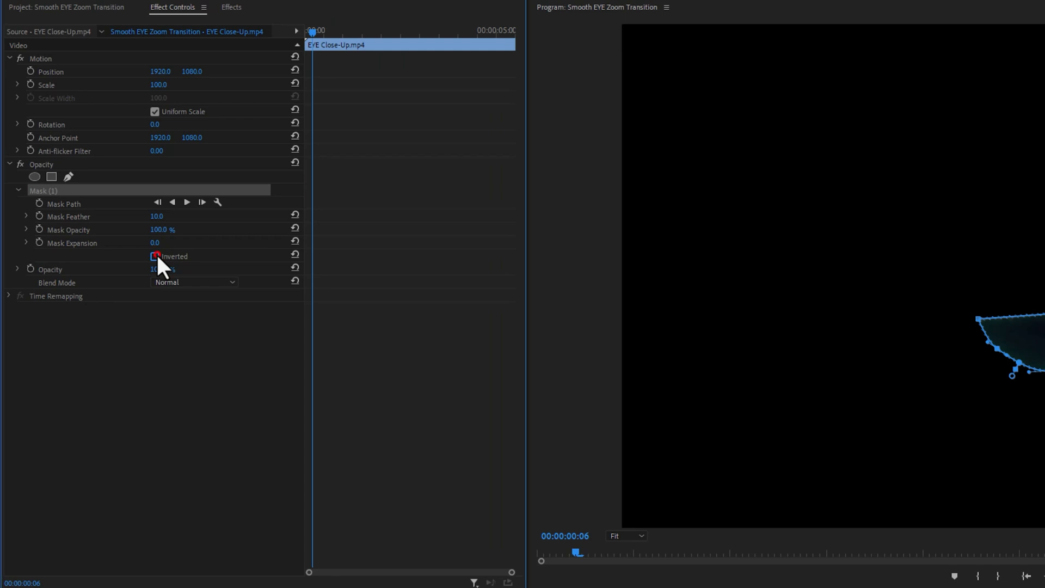
Keyframe the Mask Path and reshape the mask to the pupil on successive frames.
click(154, 257)
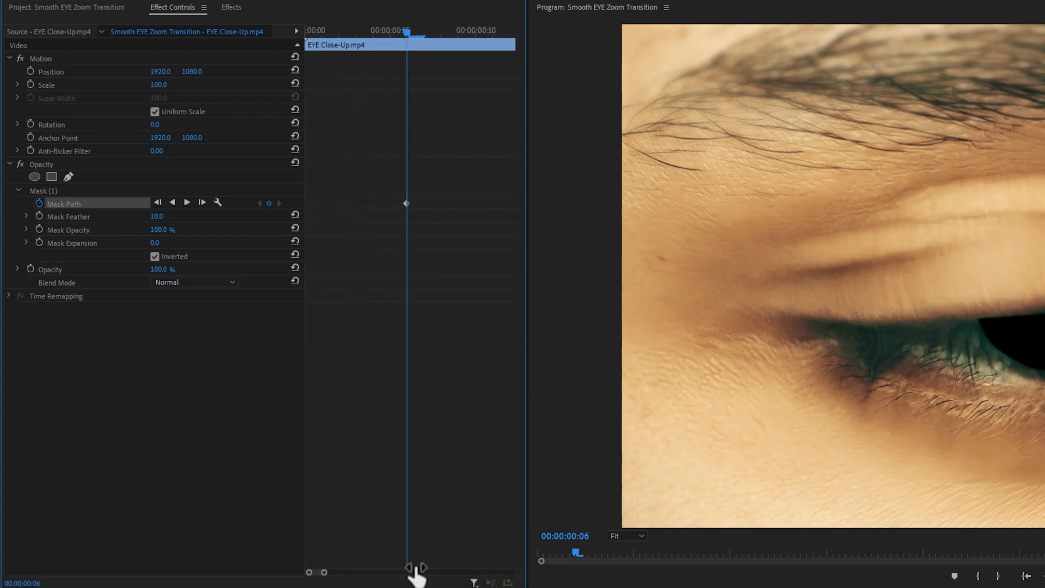
key(right)
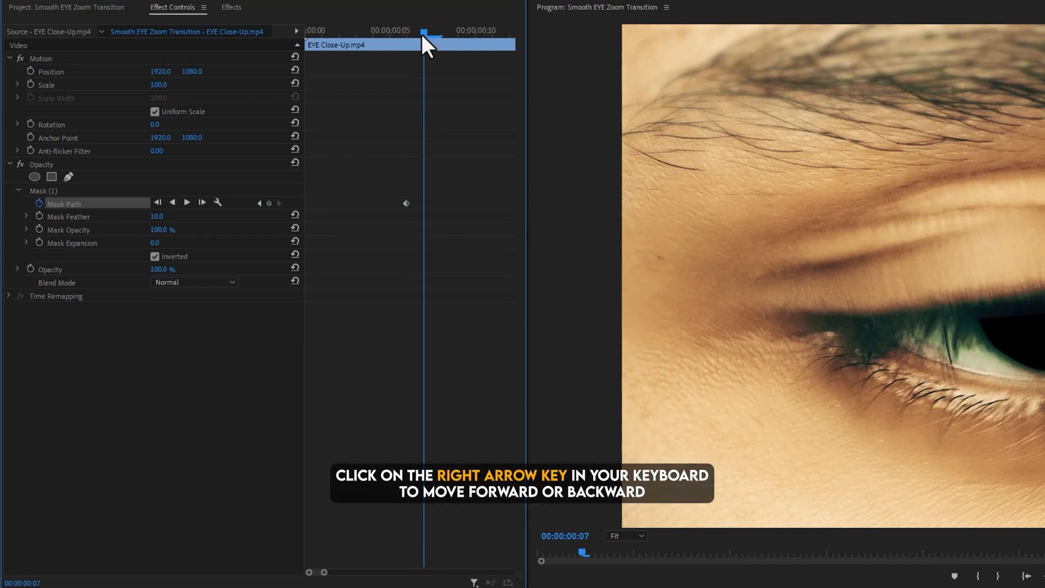
key(right)
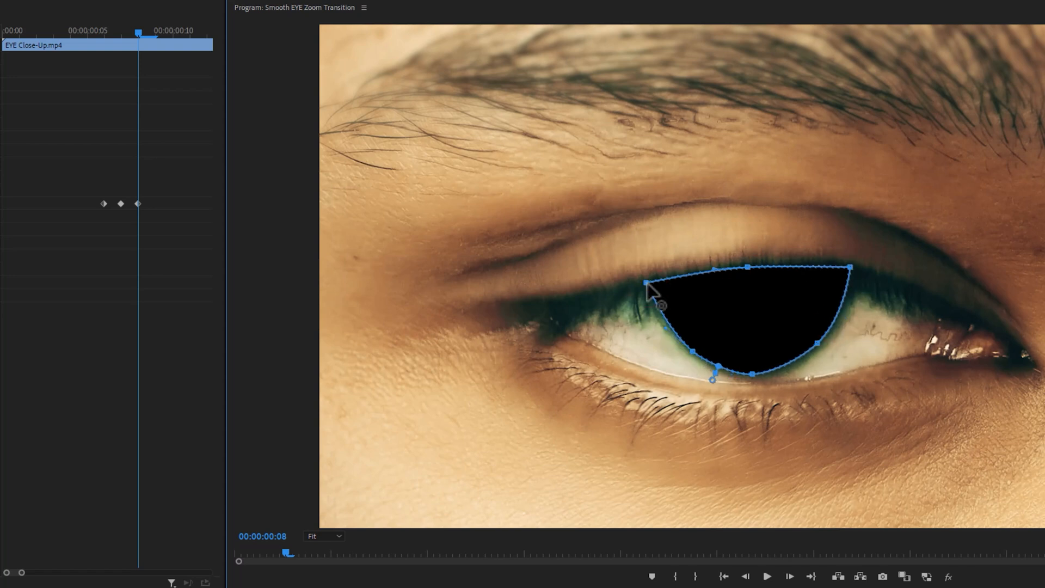
mouse_move(164, 44)
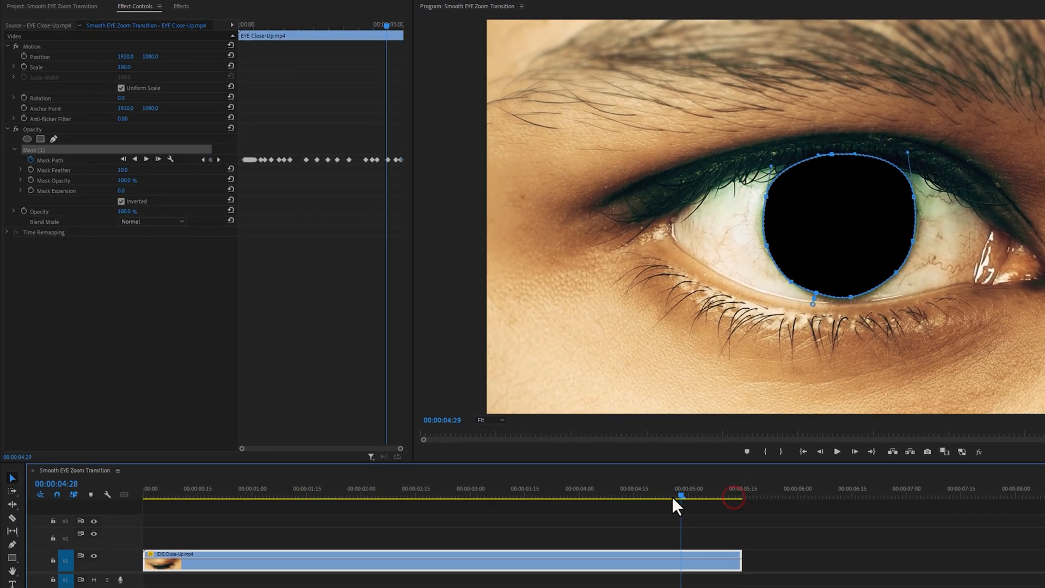
Cut the EYE Close-Up clip near its end and move the masked part up to V2.
click(204, 493)
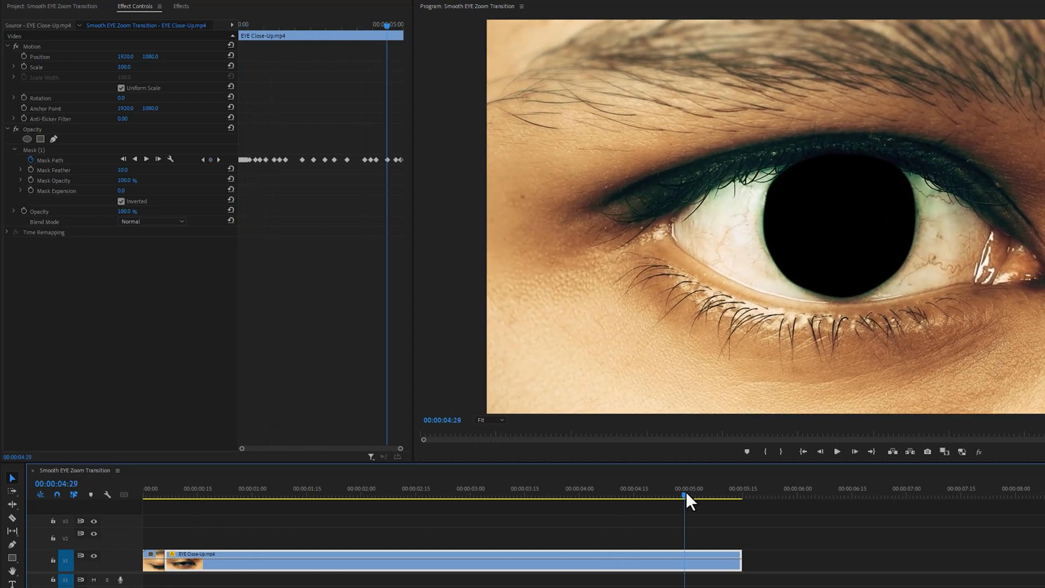
click(510, 558)
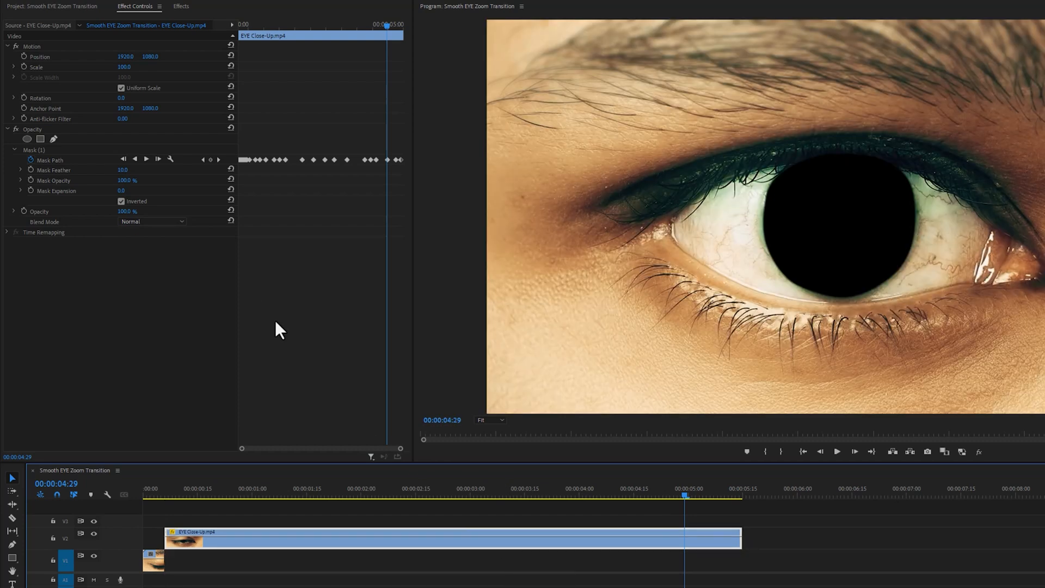
Place Fire Loop.mp4 on V1 beneath the eye clip and scrub to check the flames in the pupil.
click(52, 6)
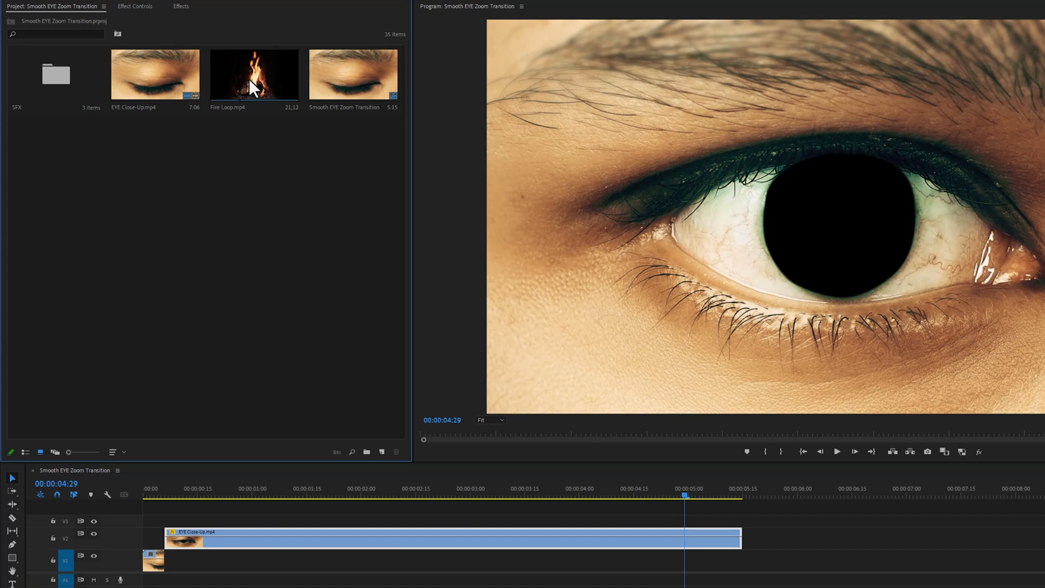
click(254, 74)
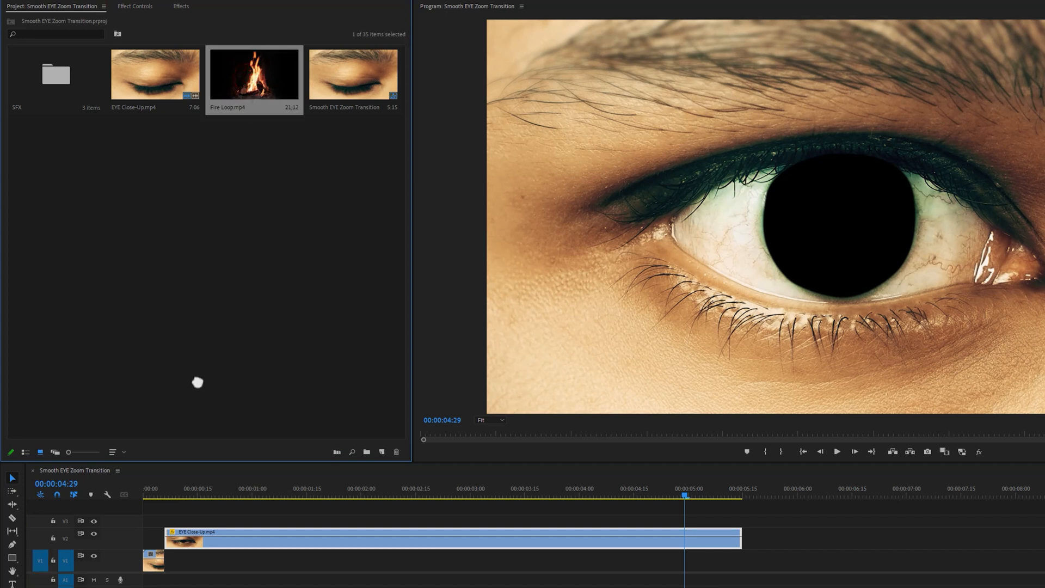
drag(254, 76, 176, 562)
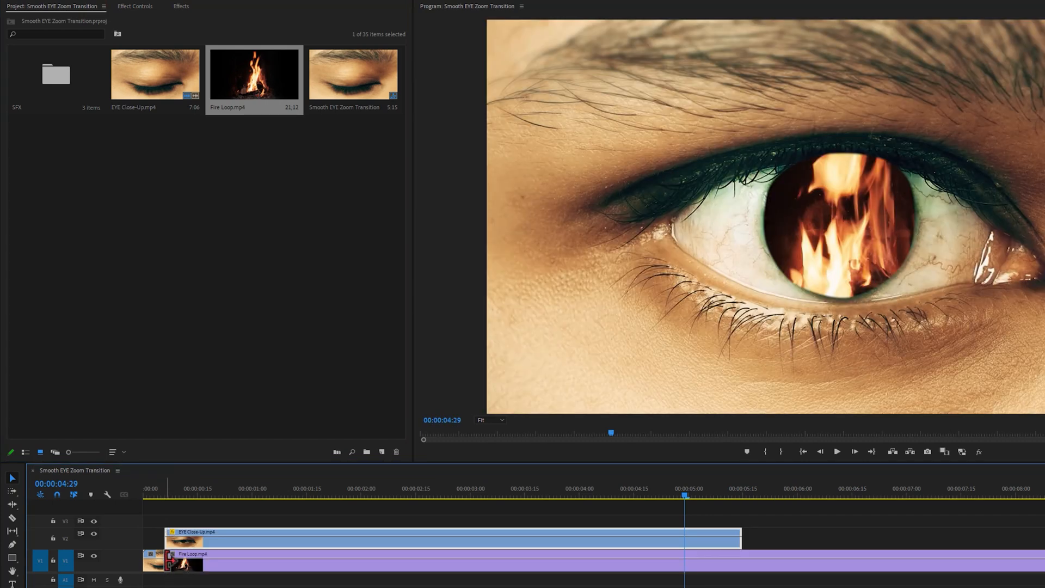
click(201, 497)
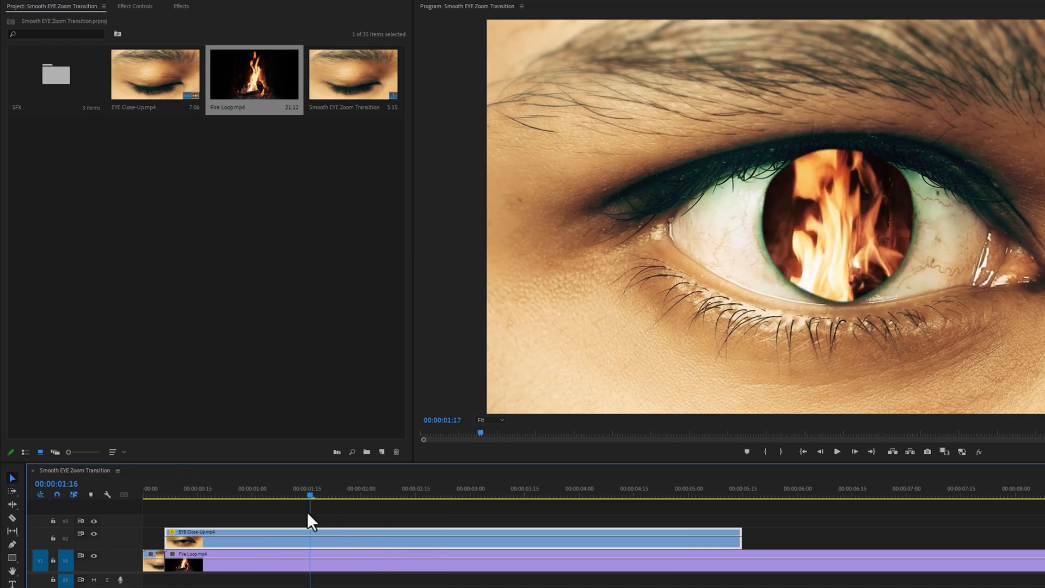
drag(308, 497, 262, 496)
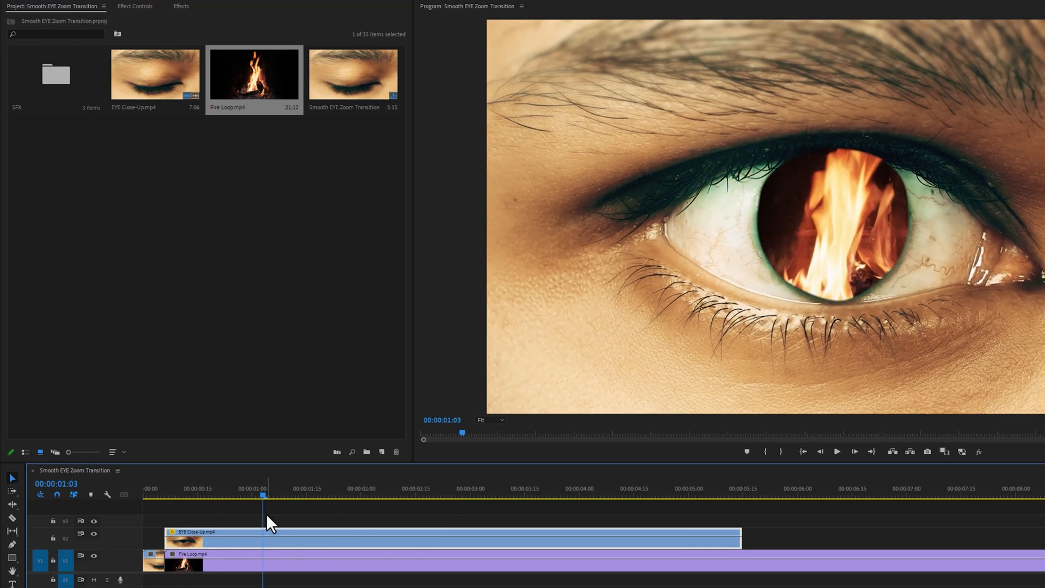
Set the pupil mask's feather to 150 and expansion to -15, then preview the result.
click(268, 540)
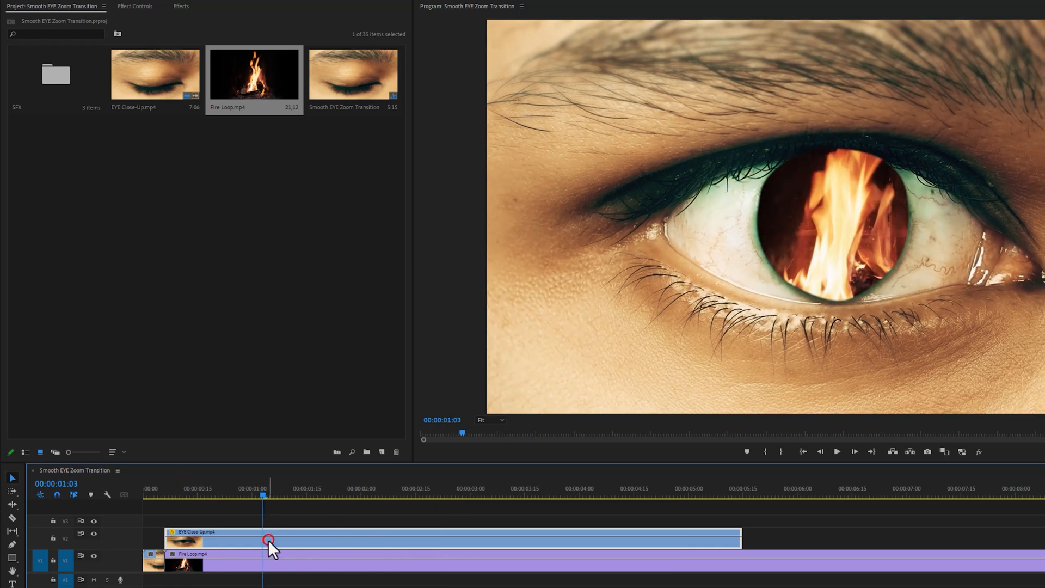
click(135, 7)
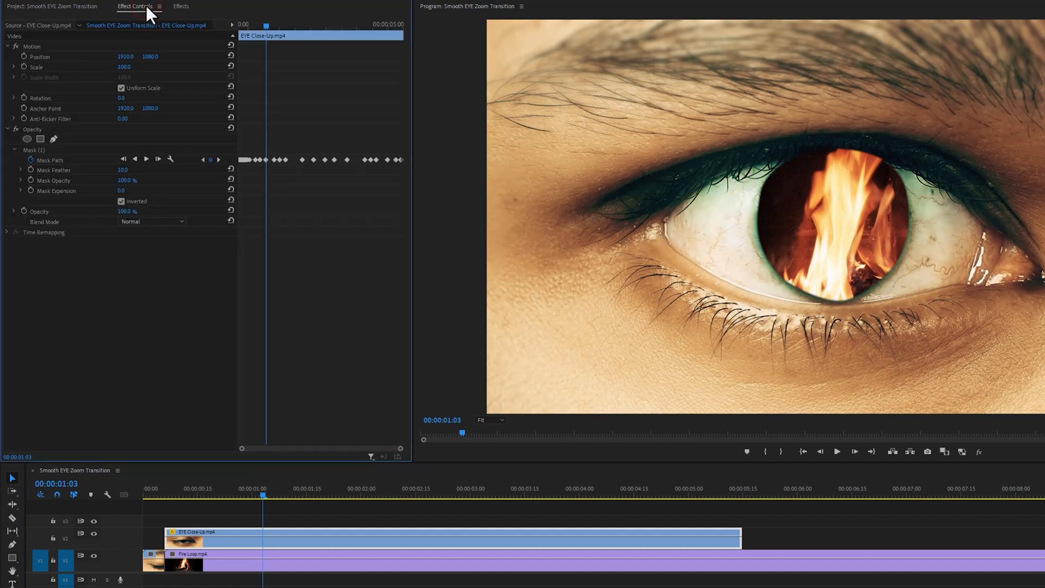
mouse_move(132, 174)
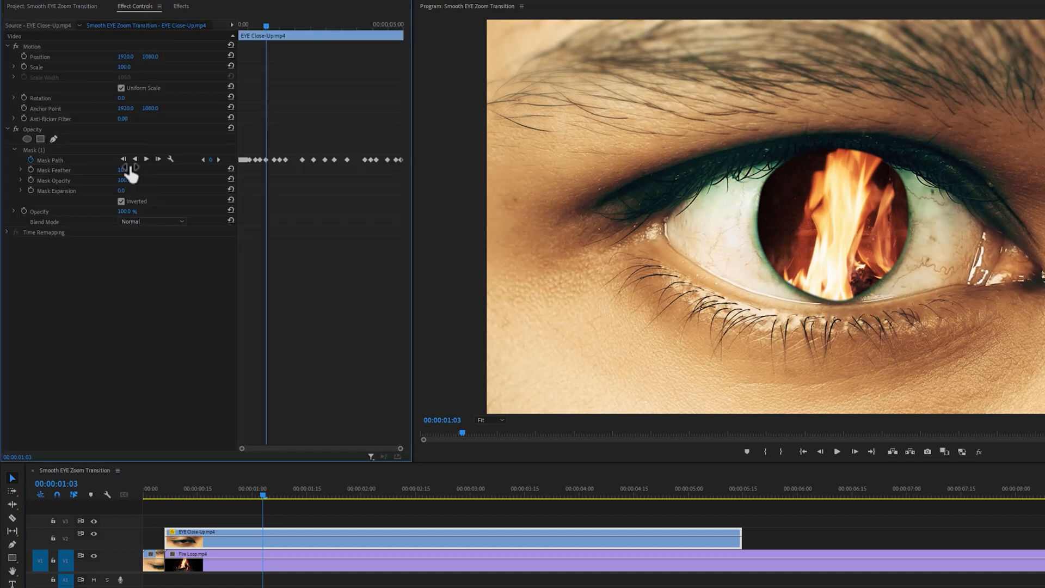
click(126, 170)
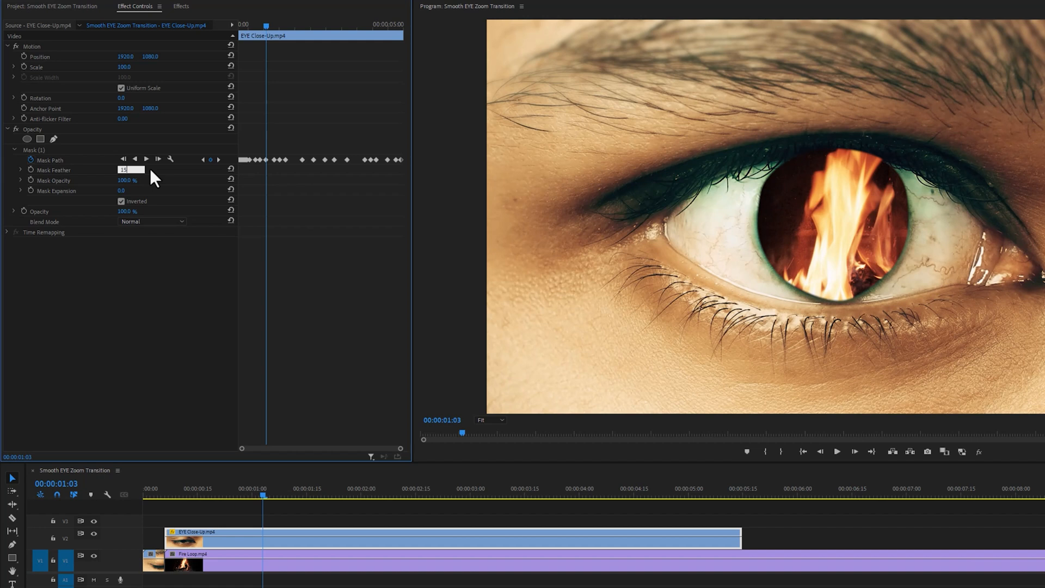
text(150.0)
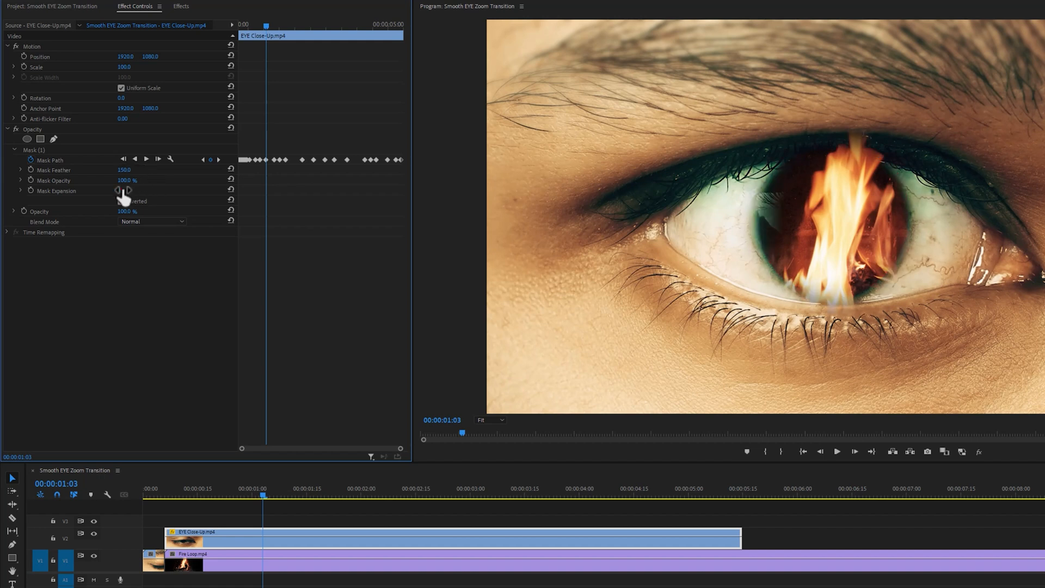
text(-15)
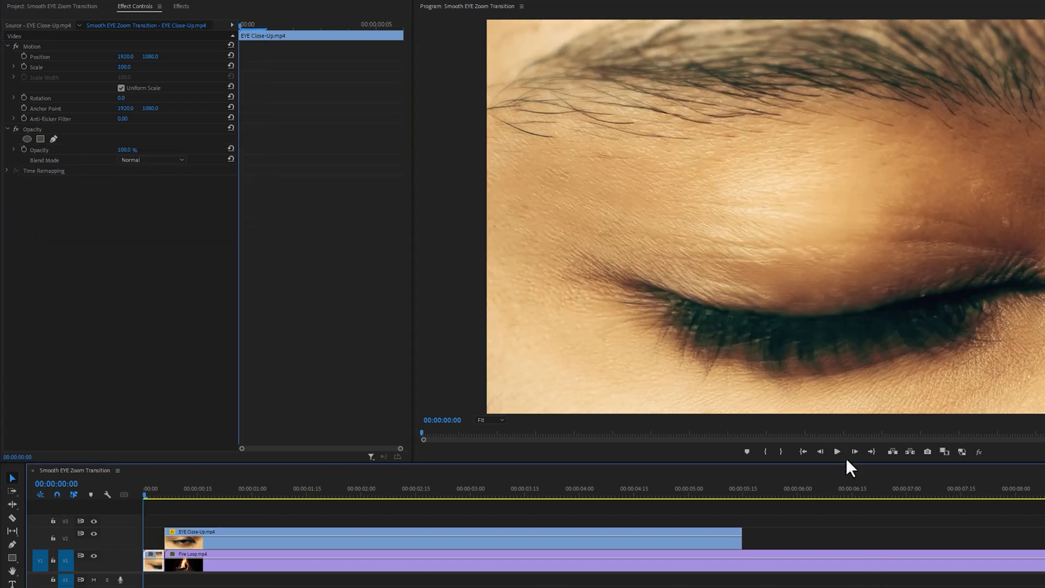
click(836, 451)
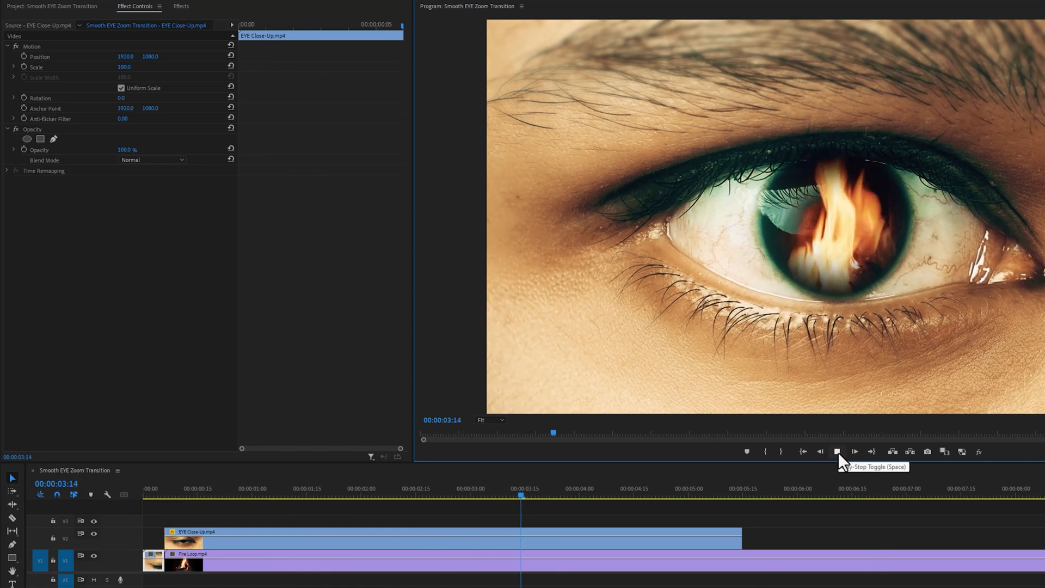
click(837, 451)
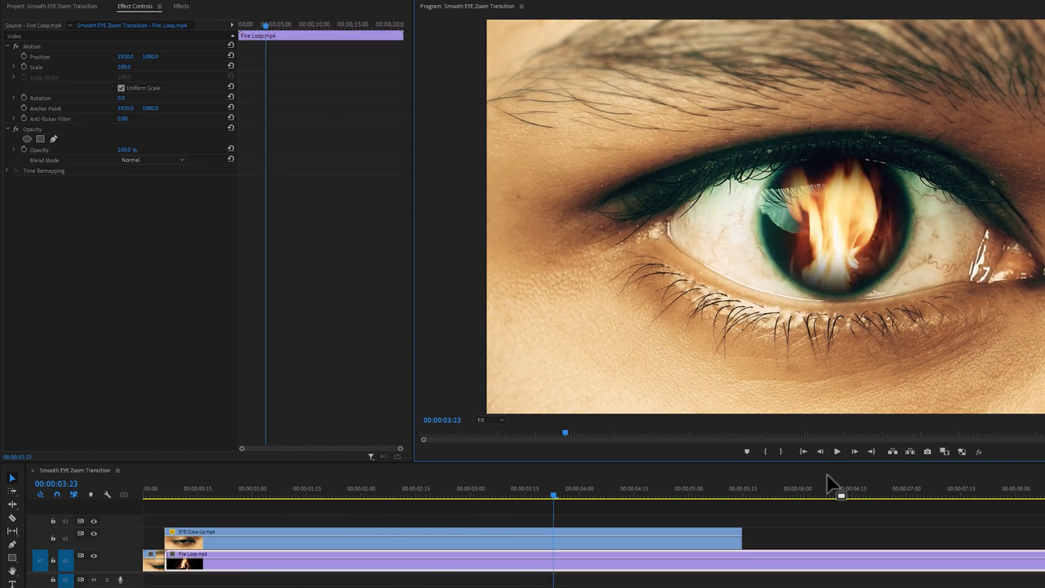
Slow the Fire Loop clip to 75% via Speed/Duration.
right_click(487, 563)
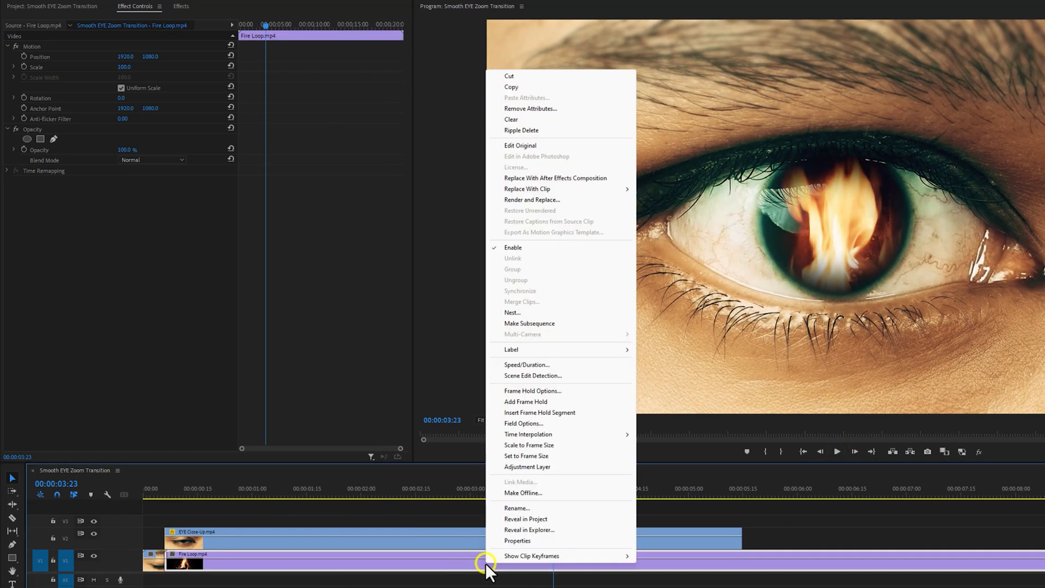
click(526, 364)
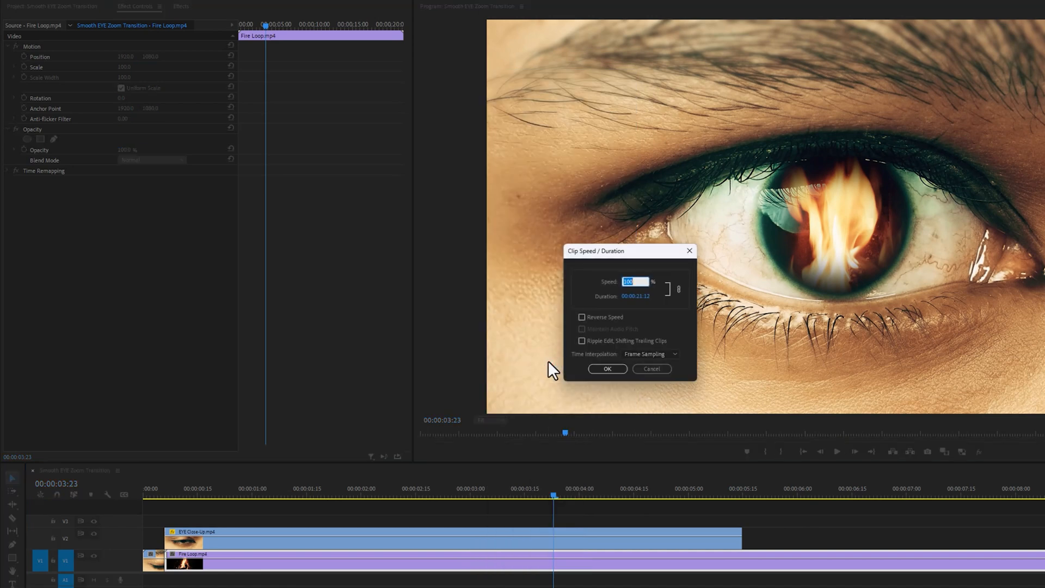
click(607, 370)
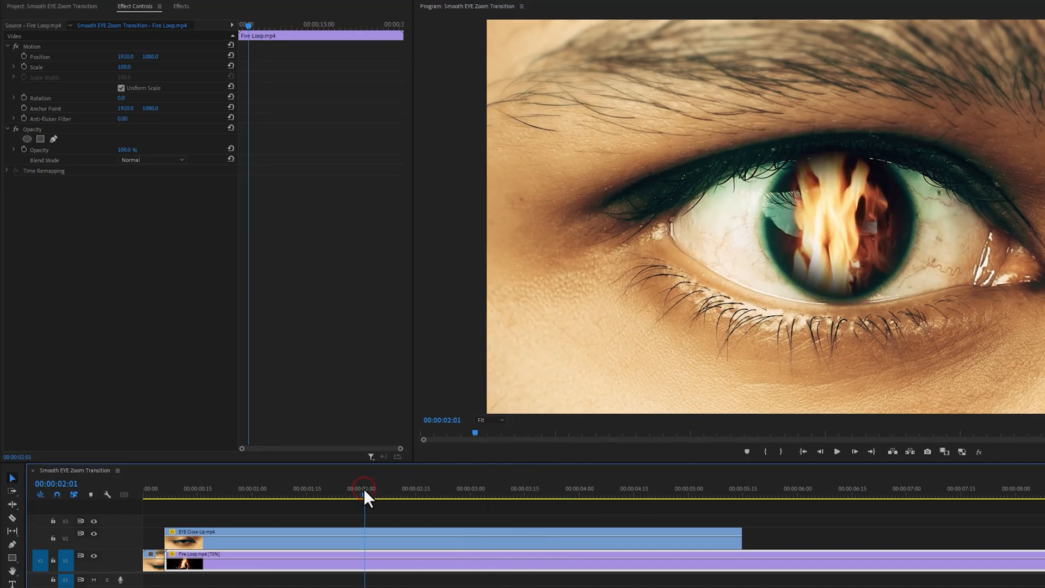
Scale the Fire Loop clip to 70 and shift it lower inside the pupil.
drag(362, 496, 521, 496)
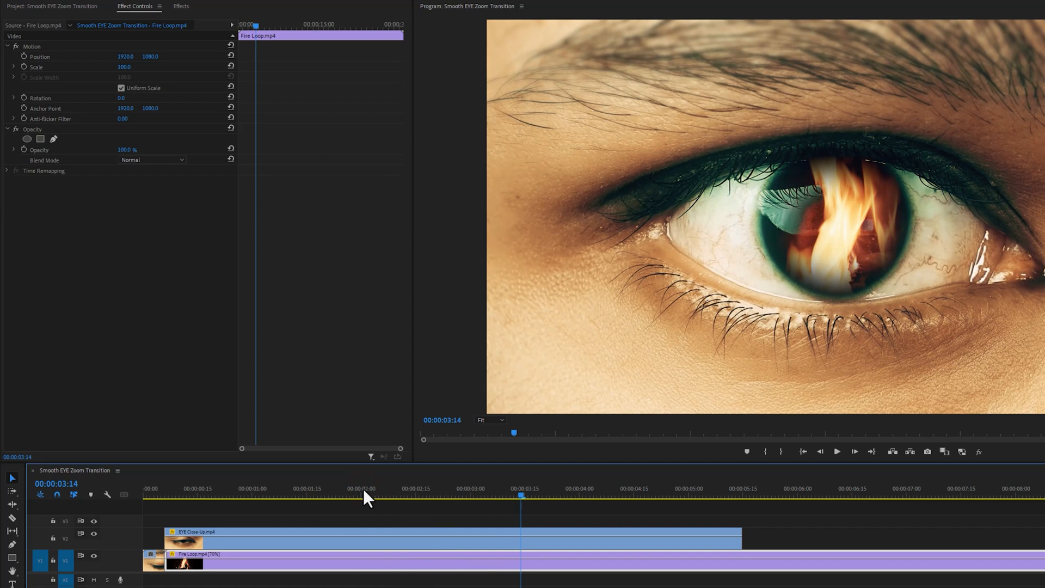
double_click(124, 67)
text(70)
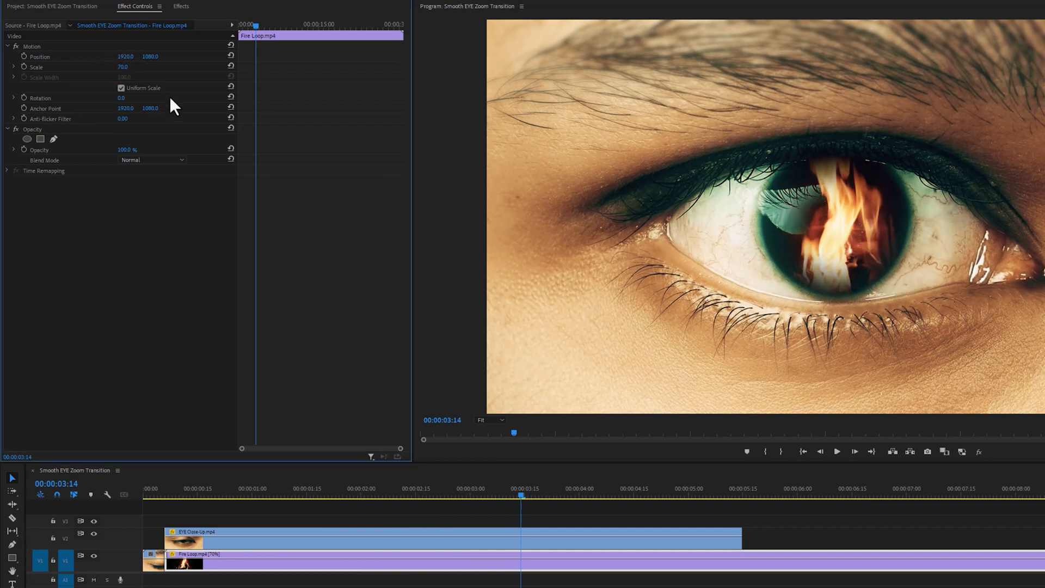
text(1151.0)
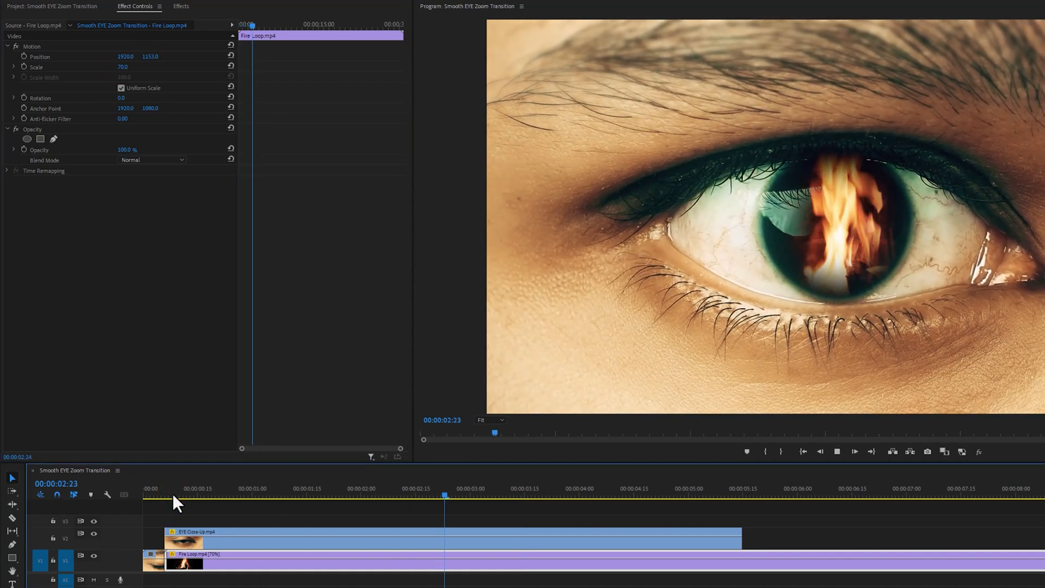
Add Position keyframes at several times so the flames drift to stay centred in the pupil.
click(168, 497)
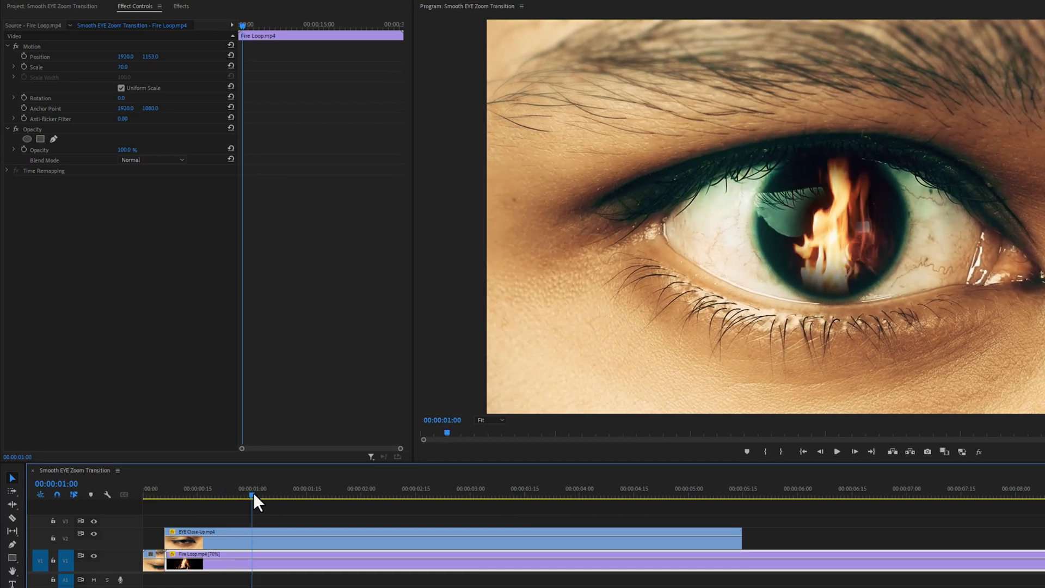
click(24, 55)
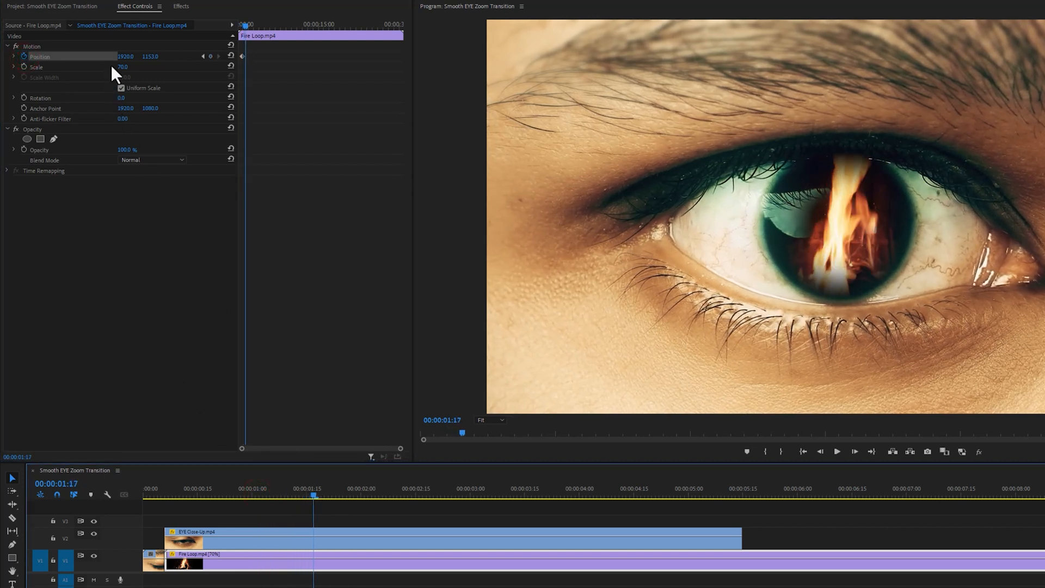
drag(126, 55, 133, 56)
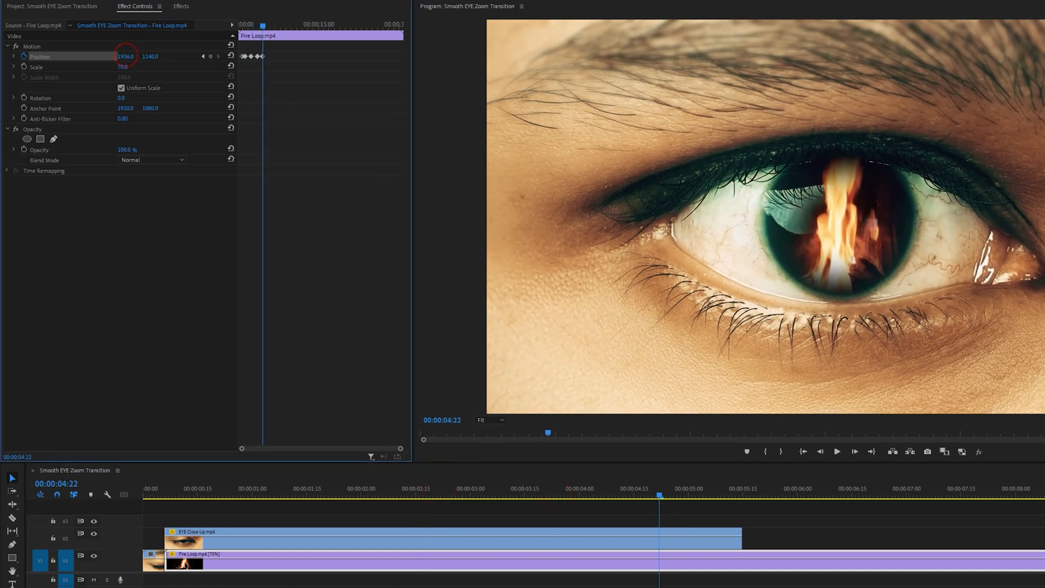
click(180, 495)
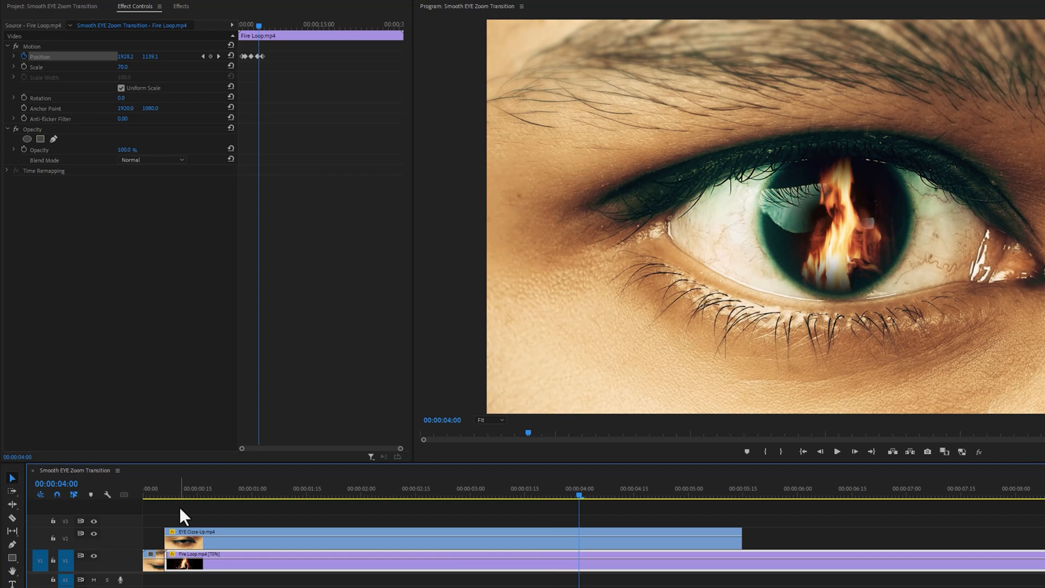
mouse_move(473, 494)
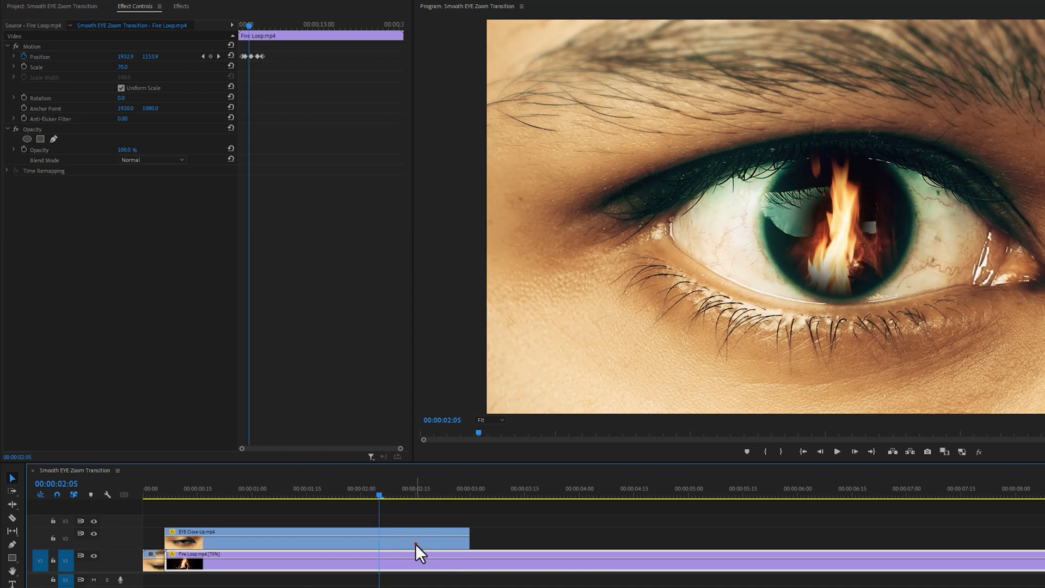
Apply Ease Out to the shortened eye clip's Scale keyframes in Effect Controls.
click(313, 531)
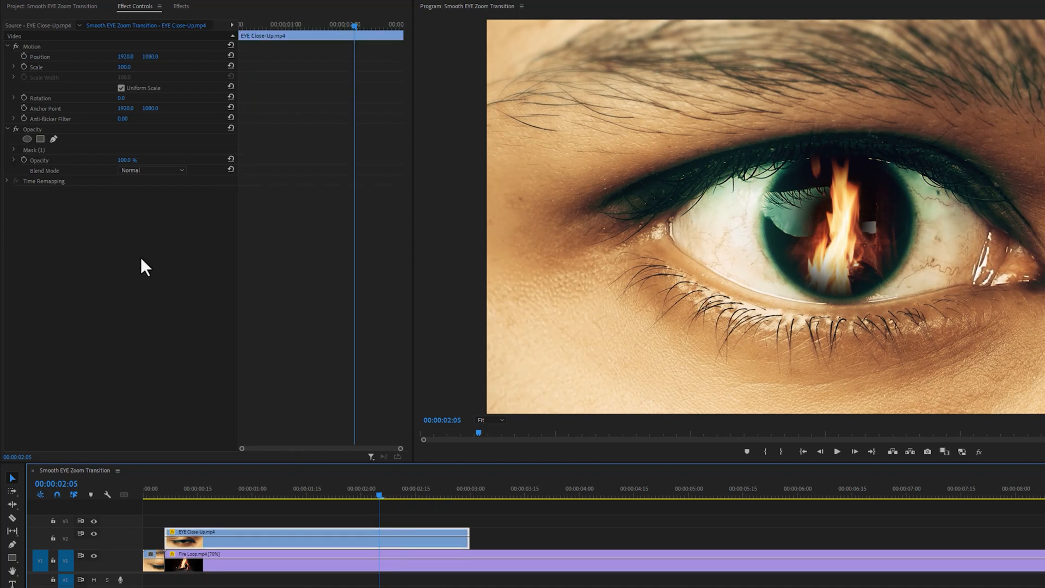
mouse_move(24, 66)
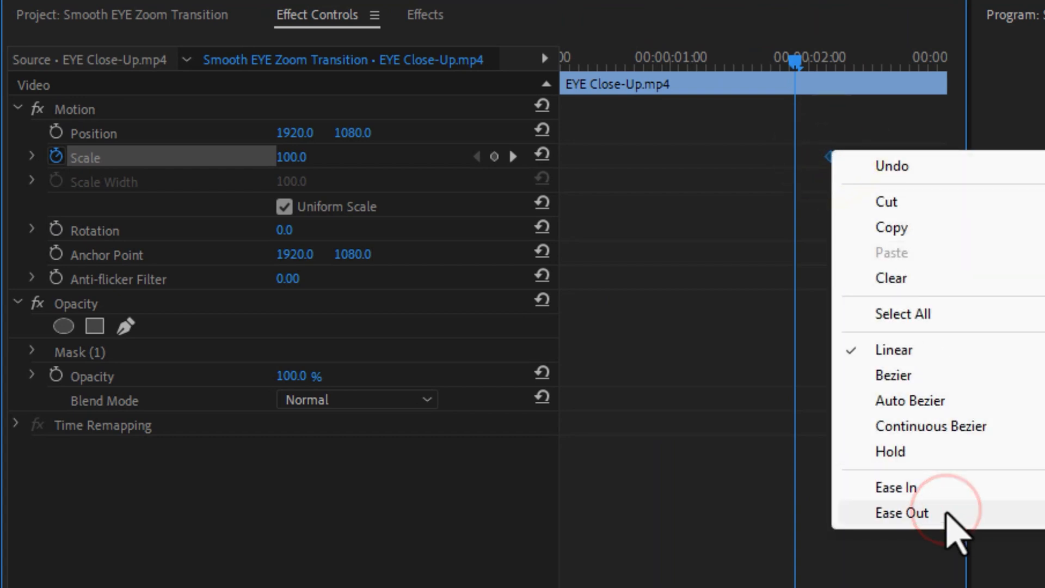
click(901, 513)
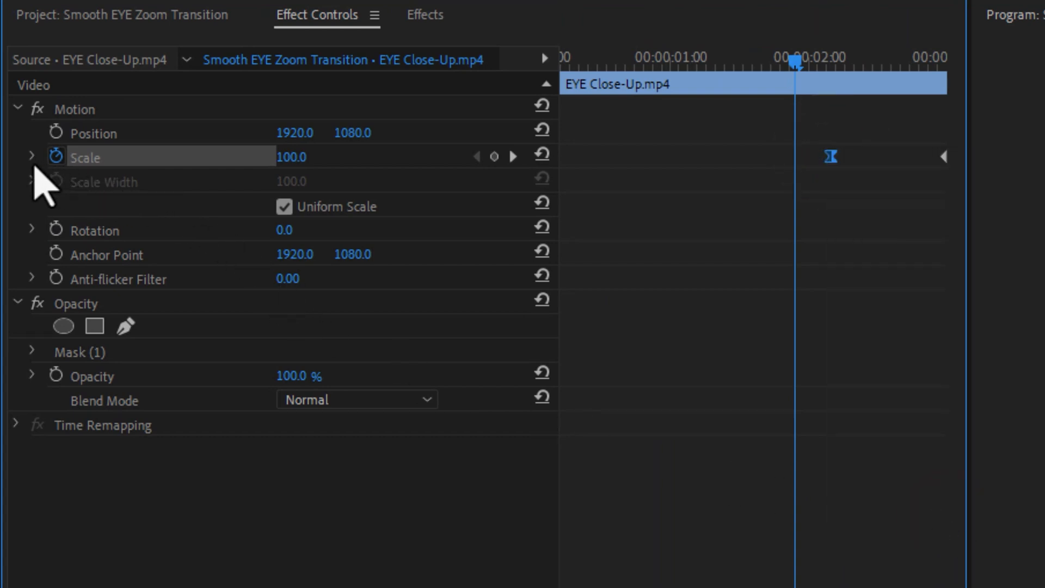
click(30, 157)
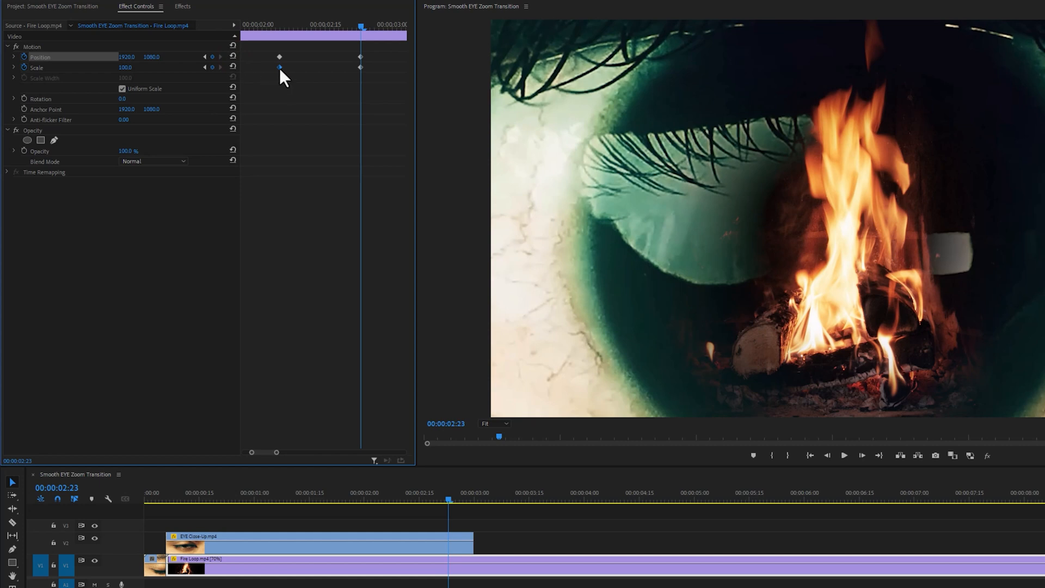
Apply Ease In/Ease Out to the Fire Loop Scale keyframes and open its velocity curve.
right_click(280, 57)
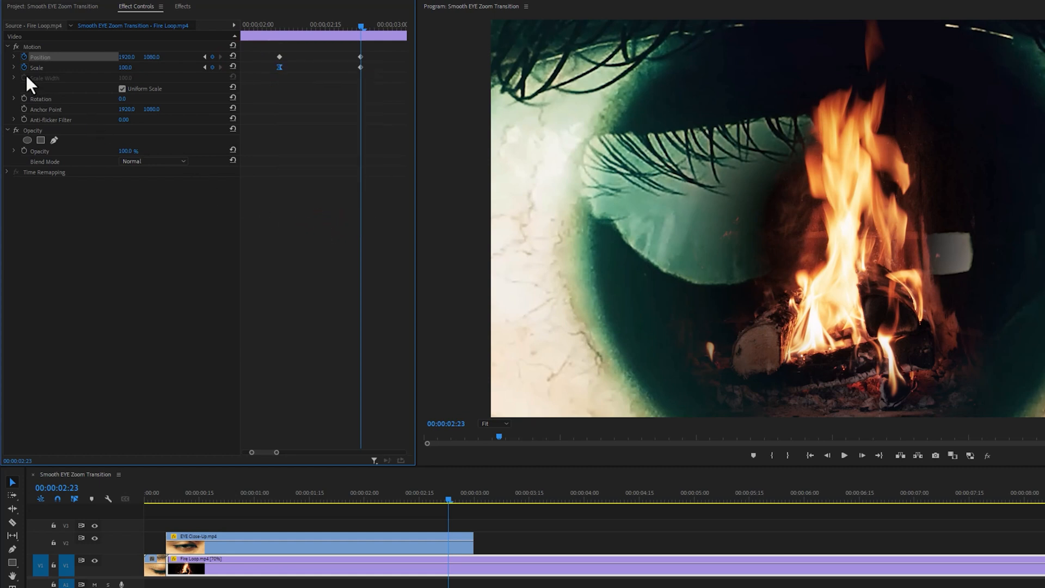
click(14, 68)
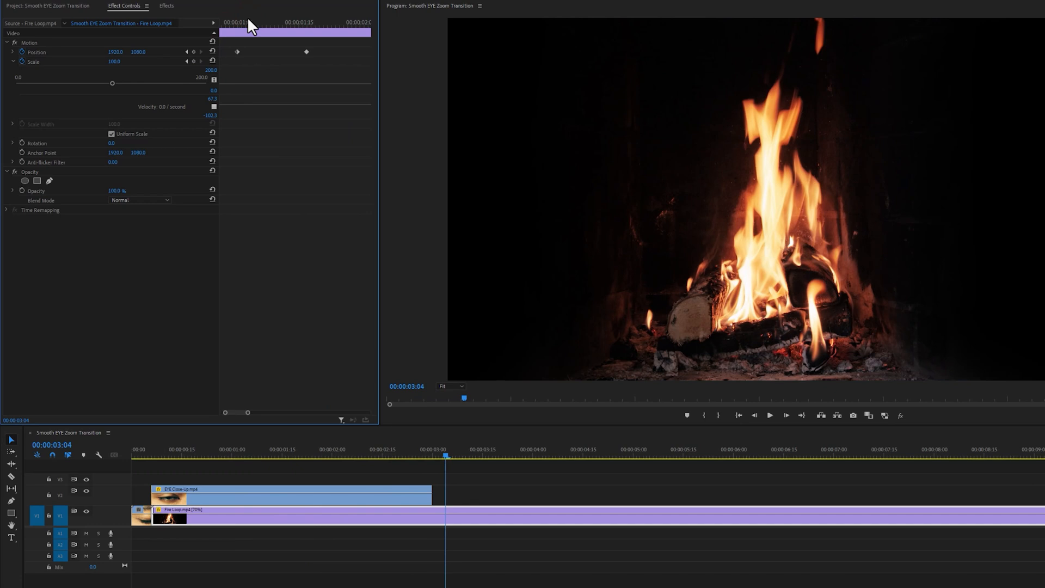
drag(248, 413, 364, 413)
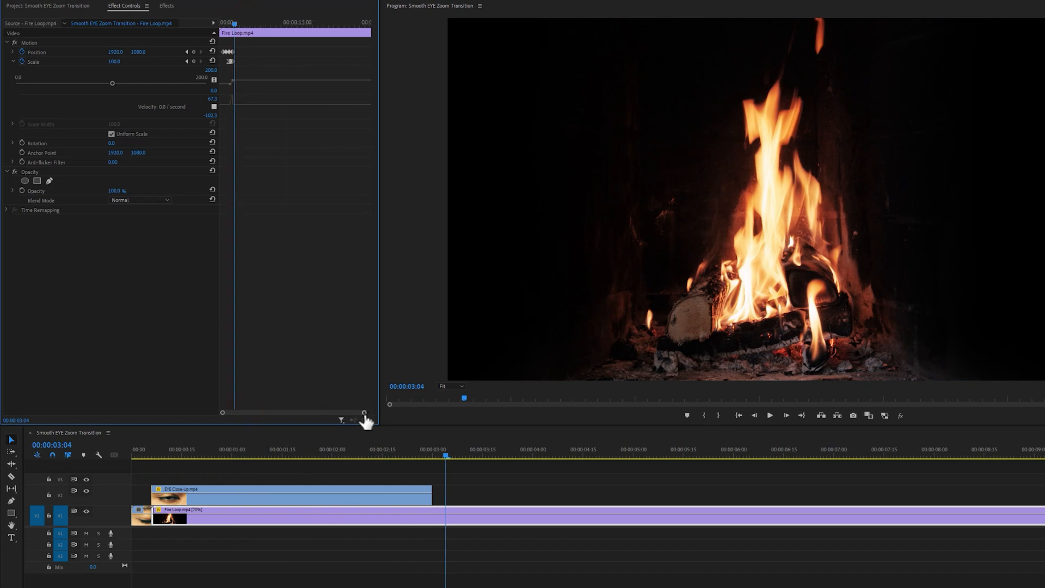
Create an adjustment layer on V3 around 00:00:02:10 and bring up the effects library.
click(51, 7)
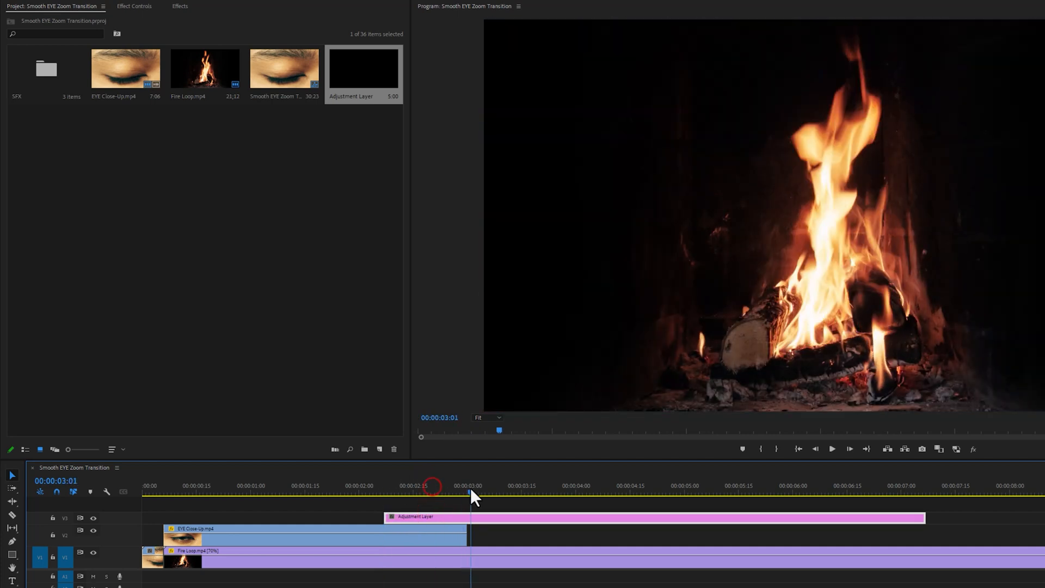
key(ctrl+k)
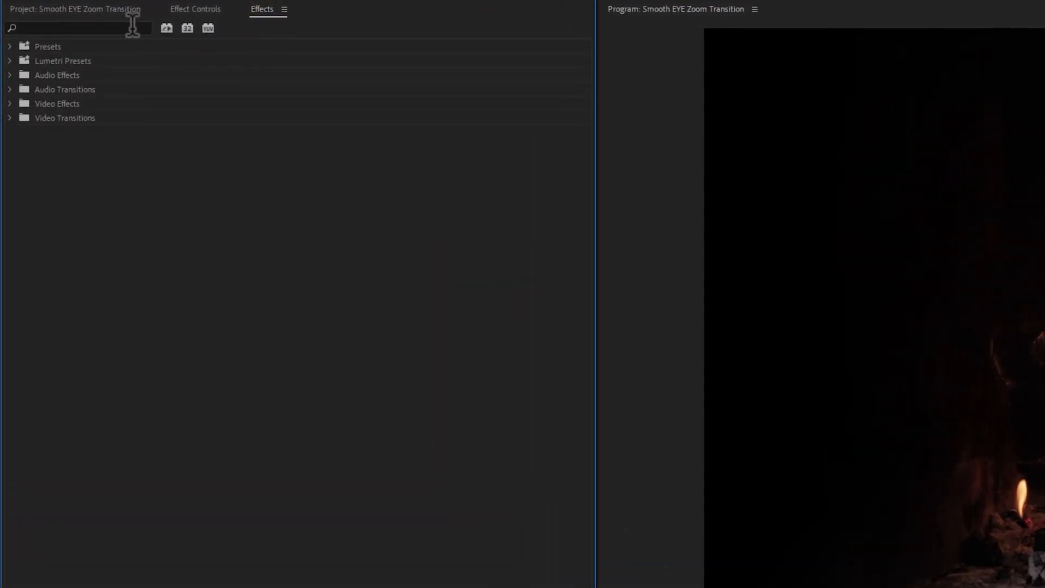
Apply Gaussian Blur and keyframe Opacity and Blurriness from 0 just before three seconds.
text(Gauss)
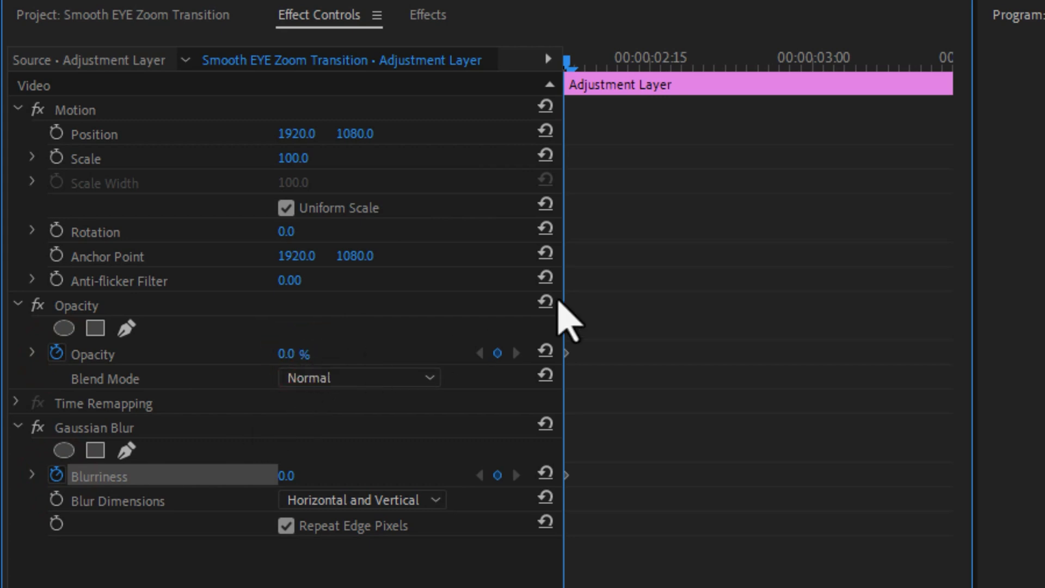
click(790, 60)
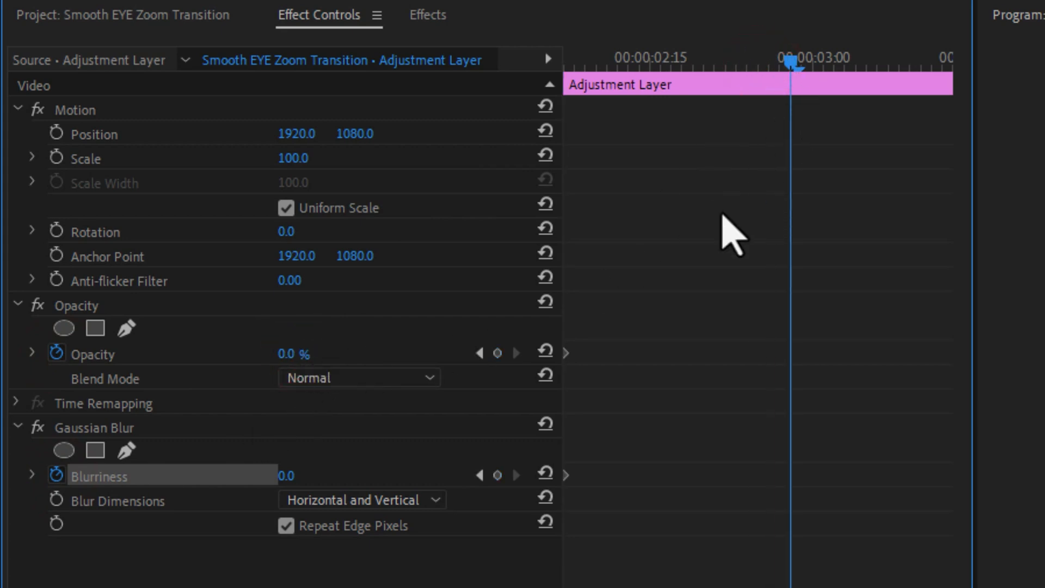
click(497, 353)
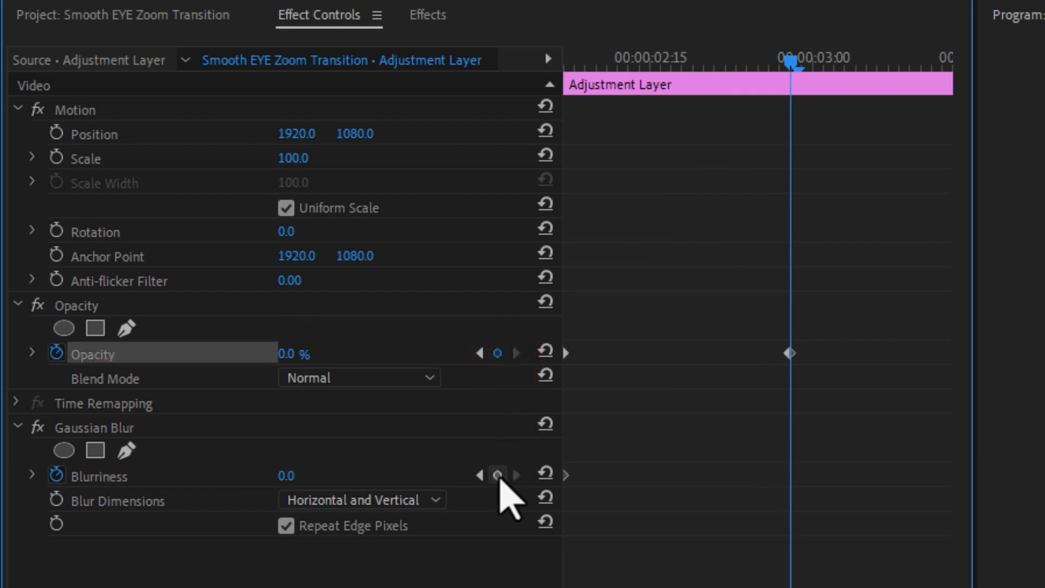
click(498, 474)
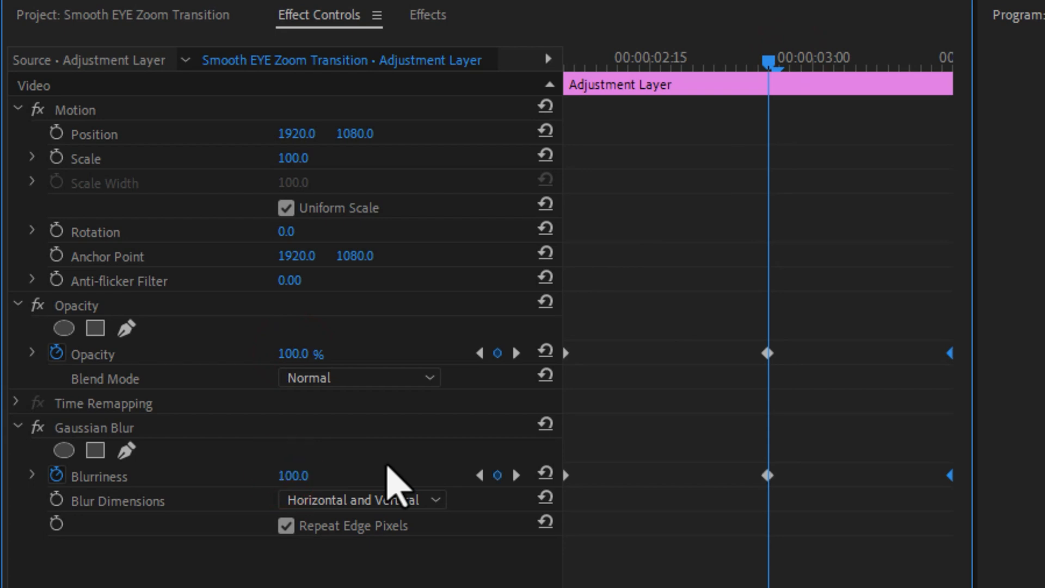
Blend the adjustment layer as Screen.
click(358, 378)
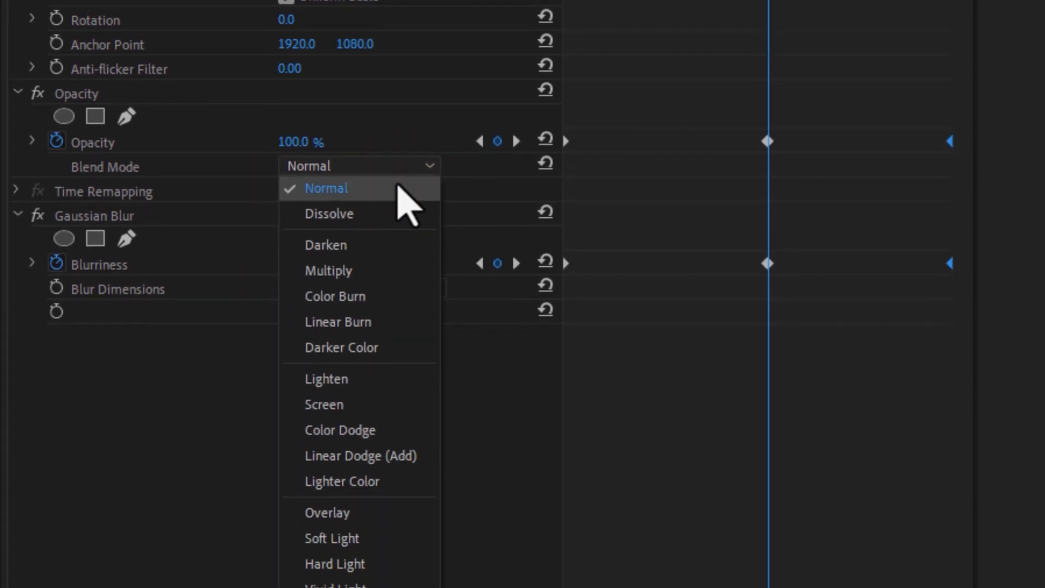
click(323, 404)
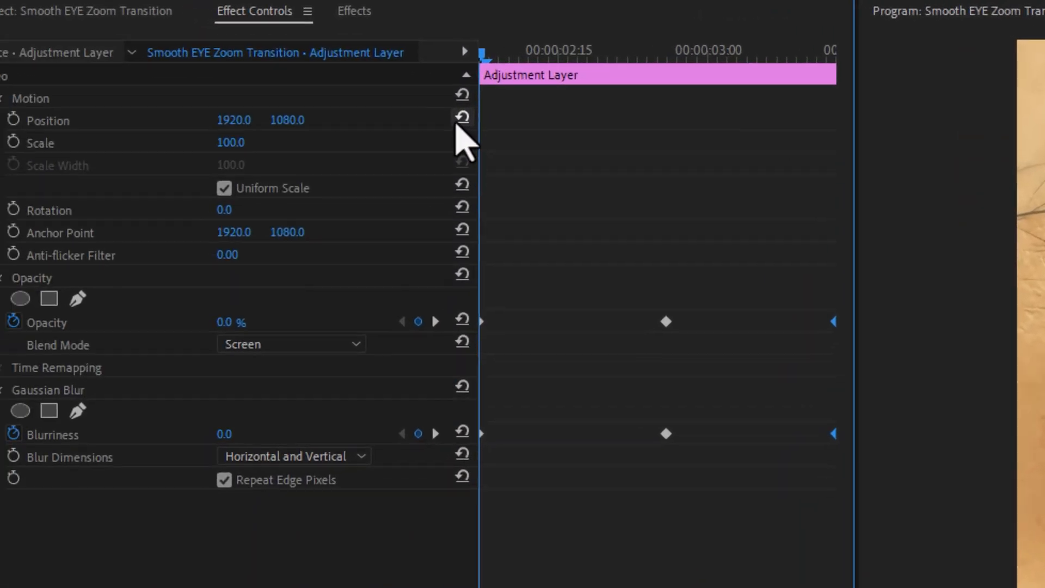
Find VR Chromatic Aberrations and add it to the adjustment layer.
click(354, 11)
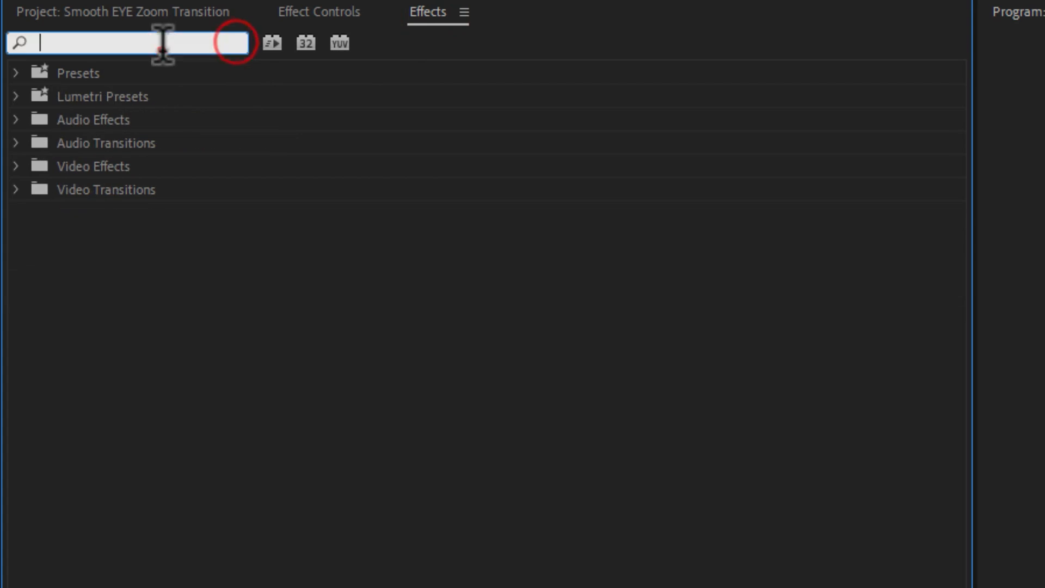
text(VR)
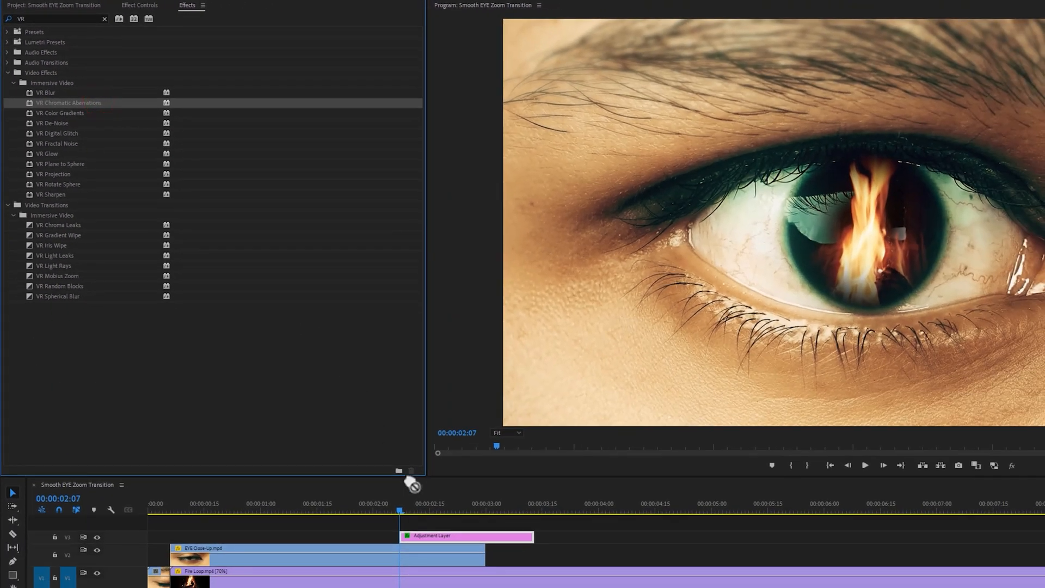
mouse_move(230, 175)
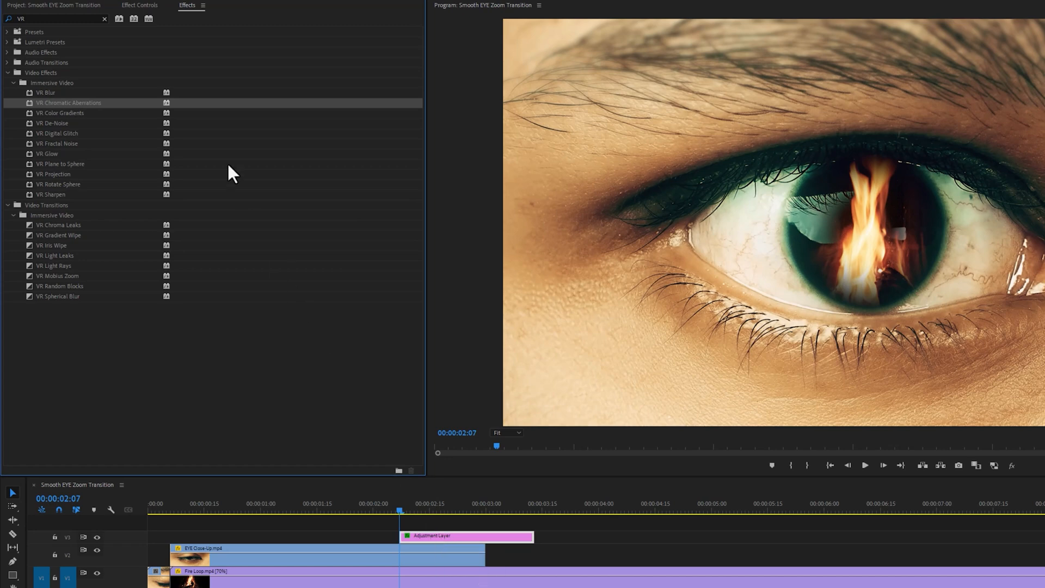
click(214, 7)
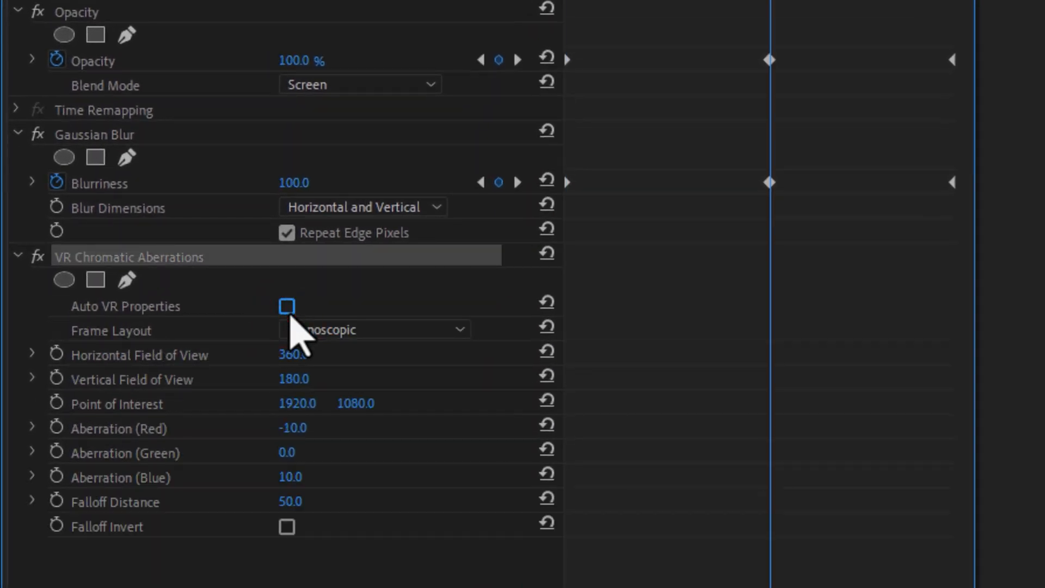
Set Frame Layout to Stereoscopic - Over/Under and begin adjusting the falloff distance.
click(373, 329)
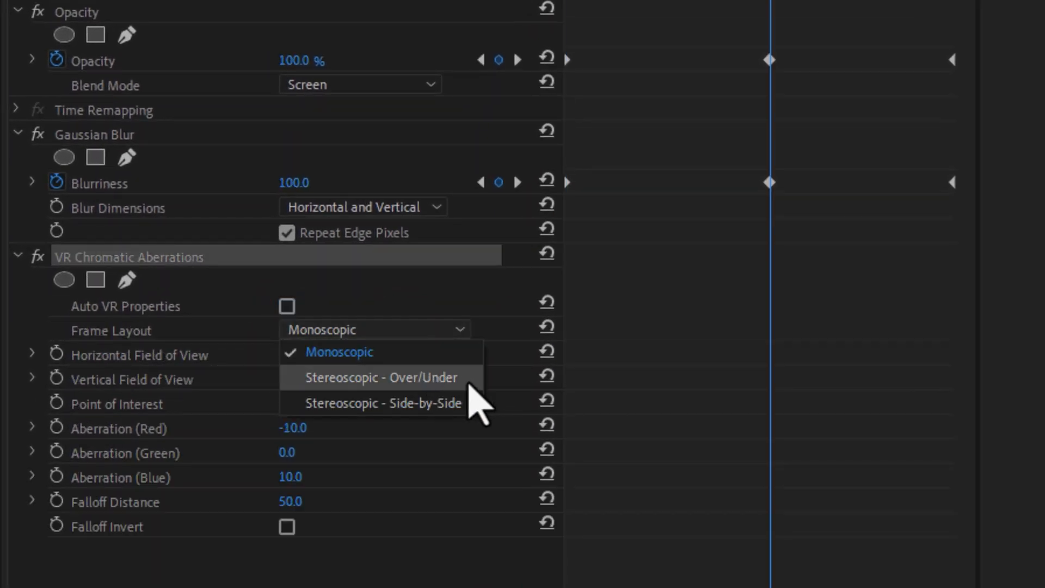
click(381, 378)
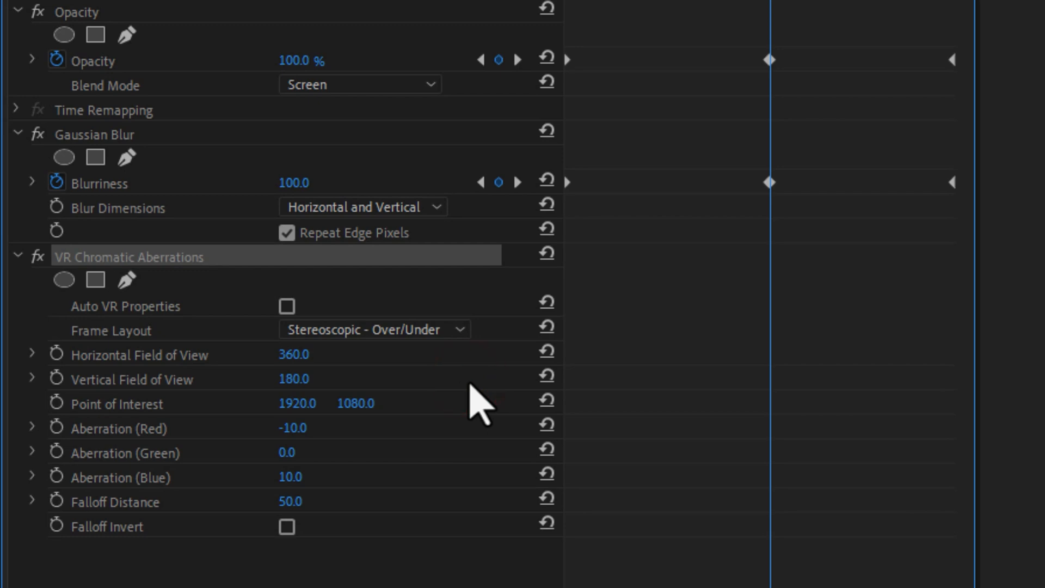
double_click(290, 502)
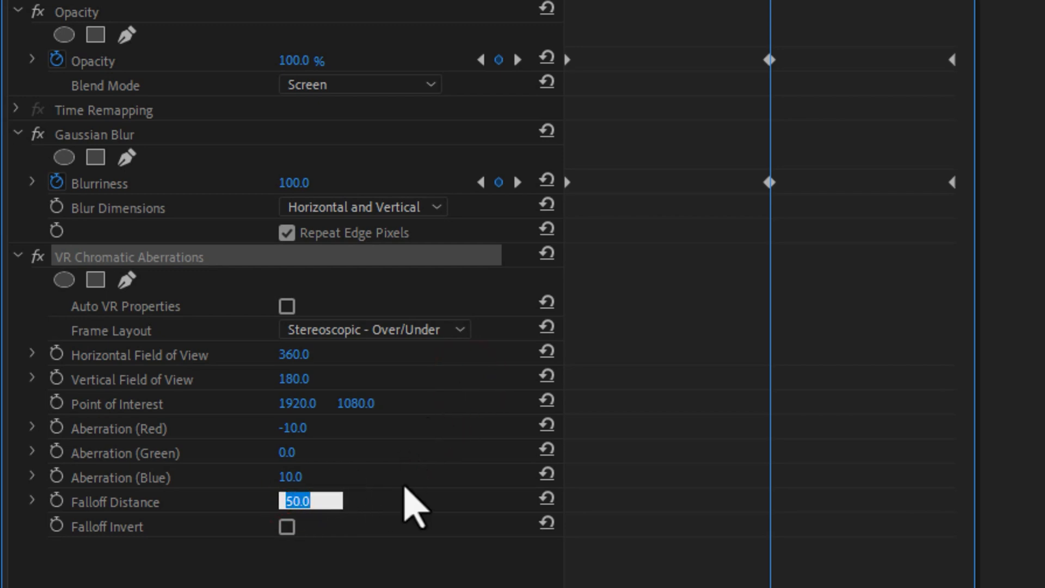